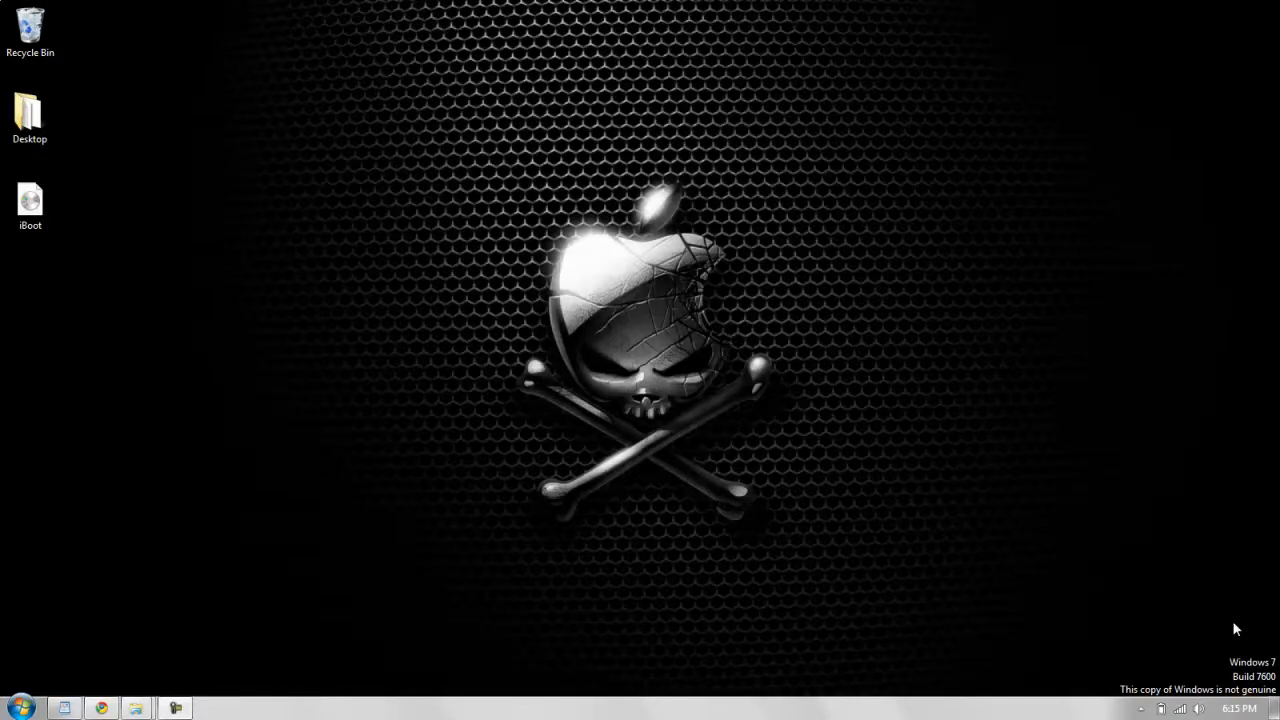
Search the Start menu for "view network connections" and open the Network Connections window.
{"action": "left_click", "coordinate": [15, 707]}
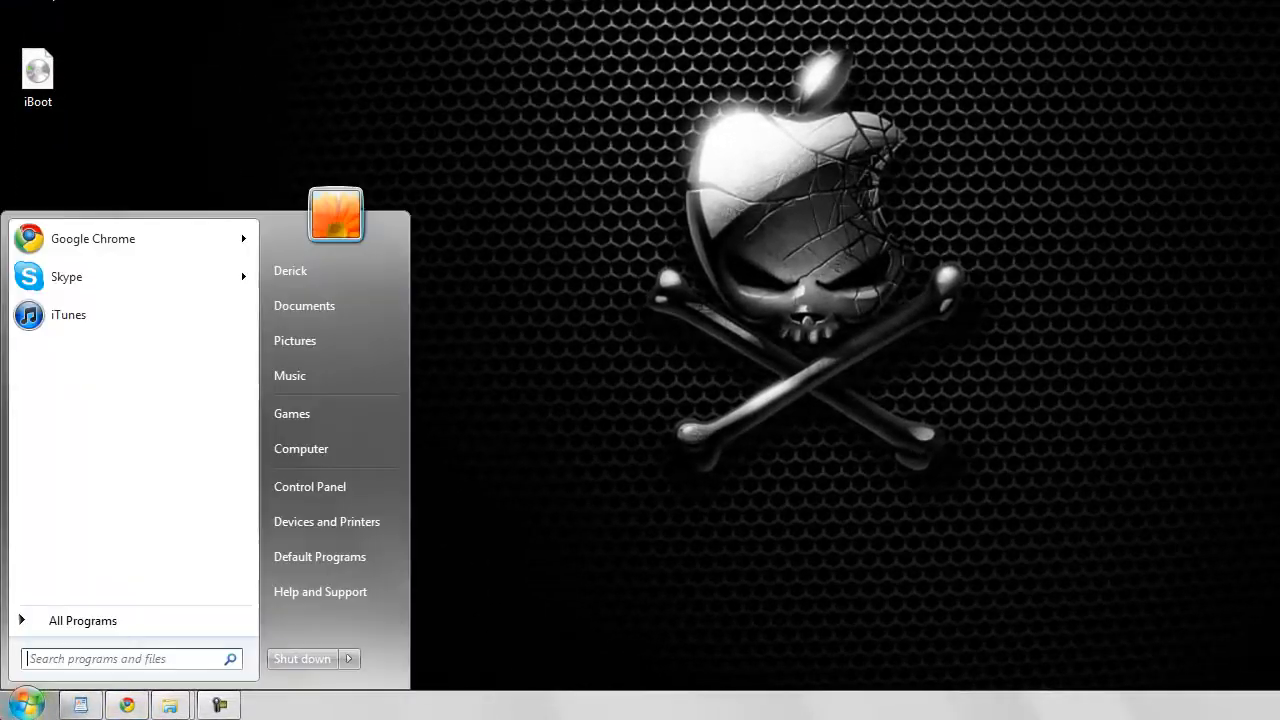
{"action": "type", "text": "view network c"}
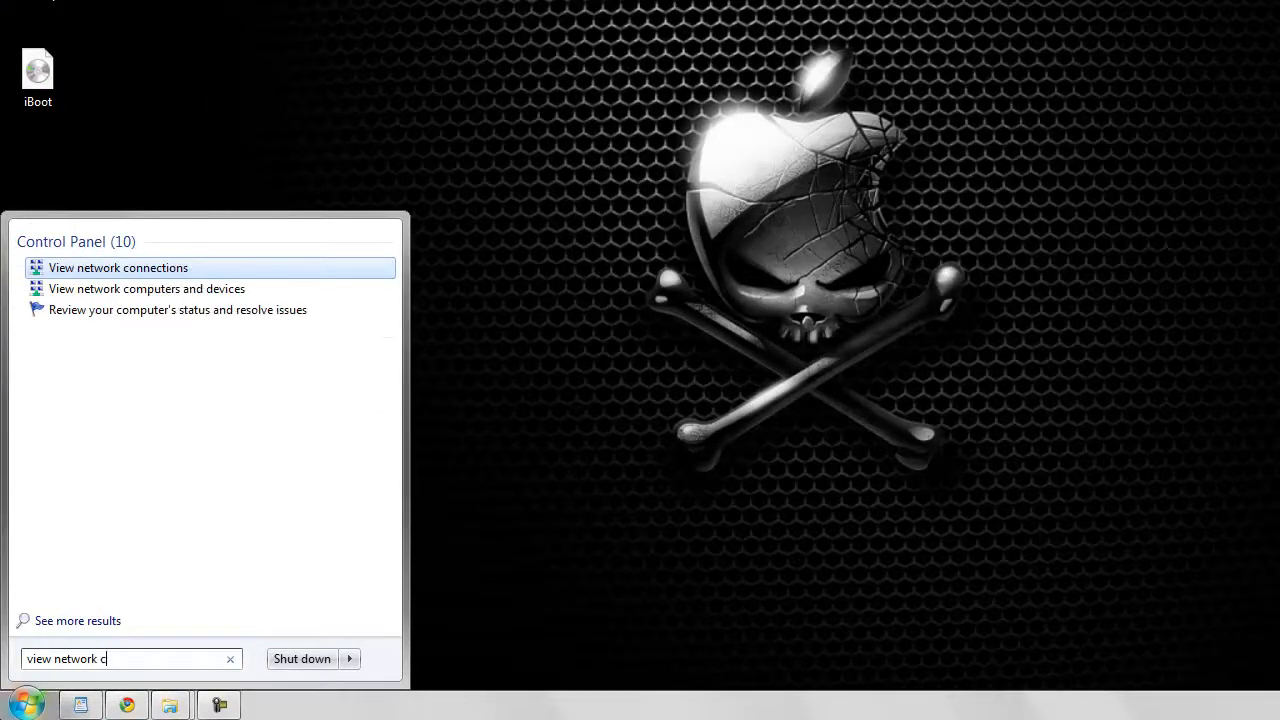
{"action": "left_click", "coordinate": [118, 267]}
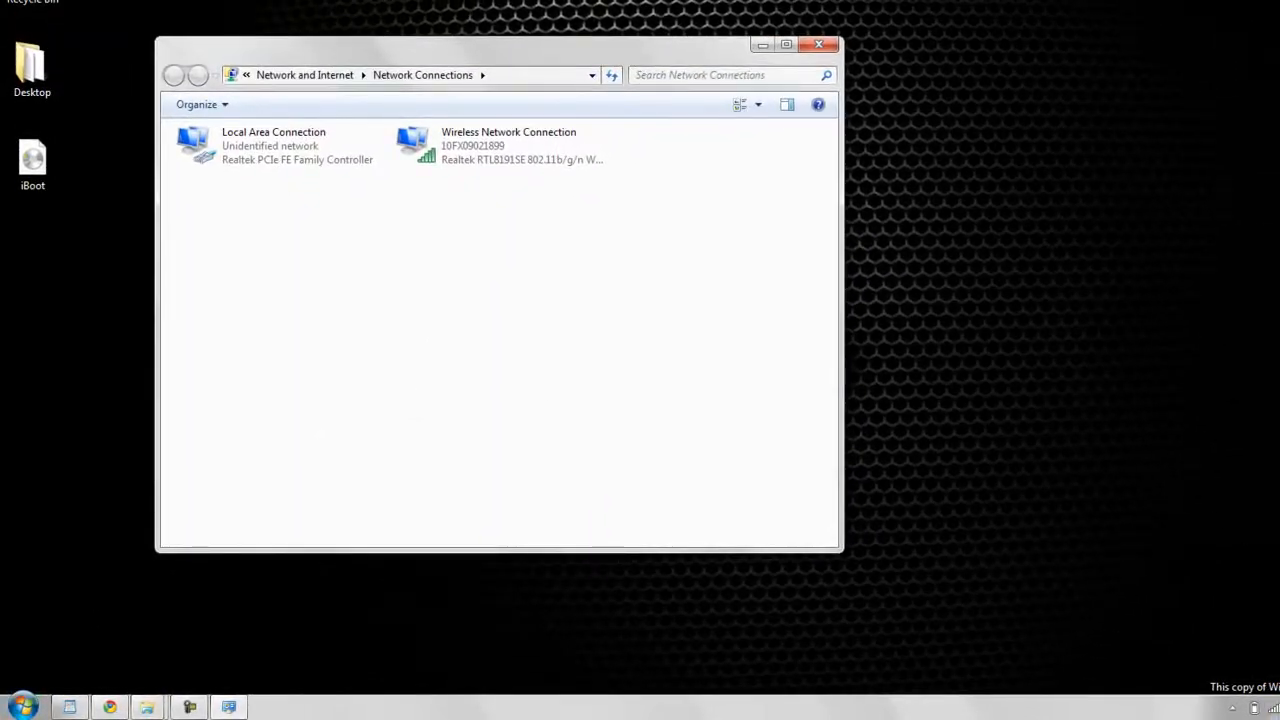
Select both Local Area Connection and Wireless Network Connection and bring up their context menu.
{"action": "left_click", "coordinate": [1253, 708]}
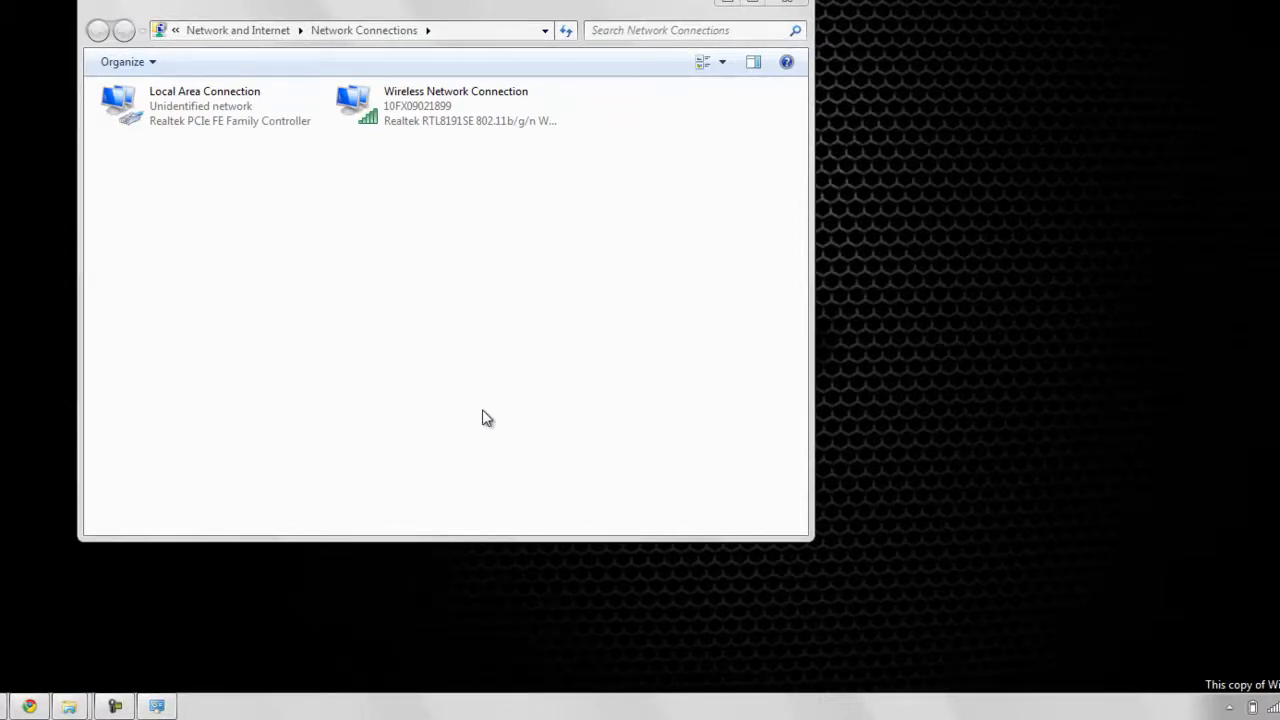
{"action": "left_click", "coordinate": [446, 105]}
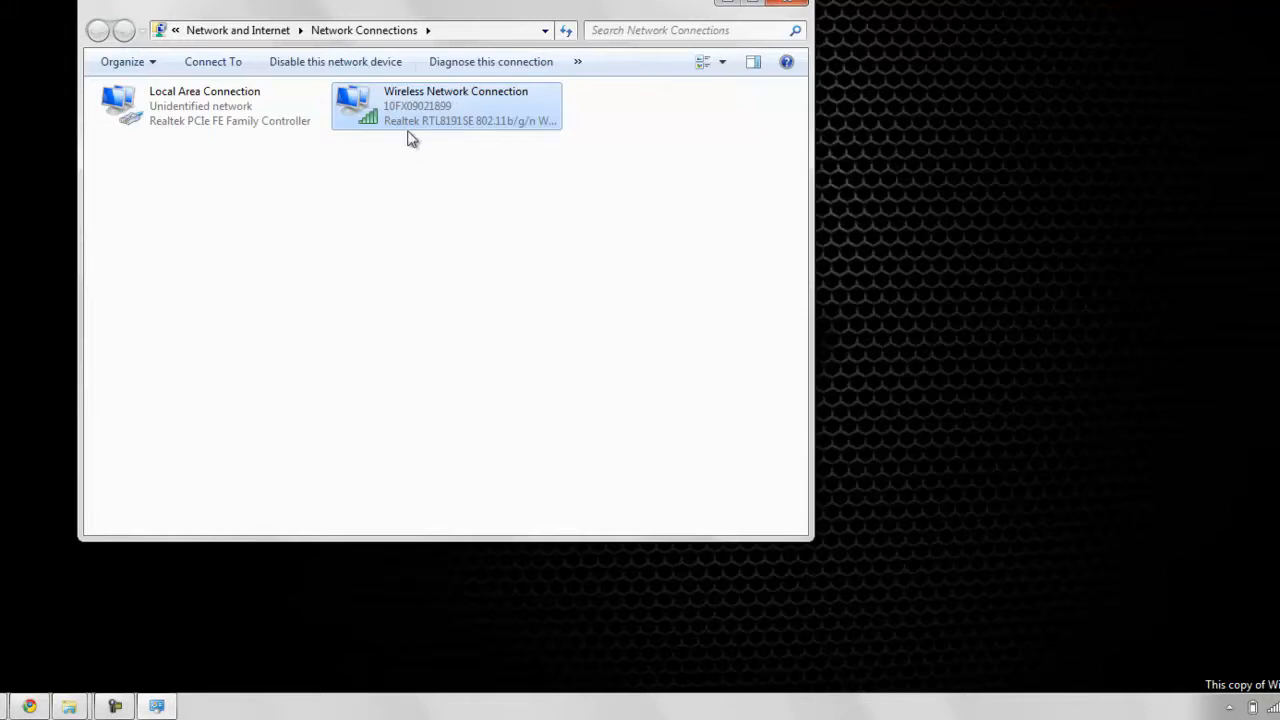
{"action": "left_click", "coordinate": [210, 105]}
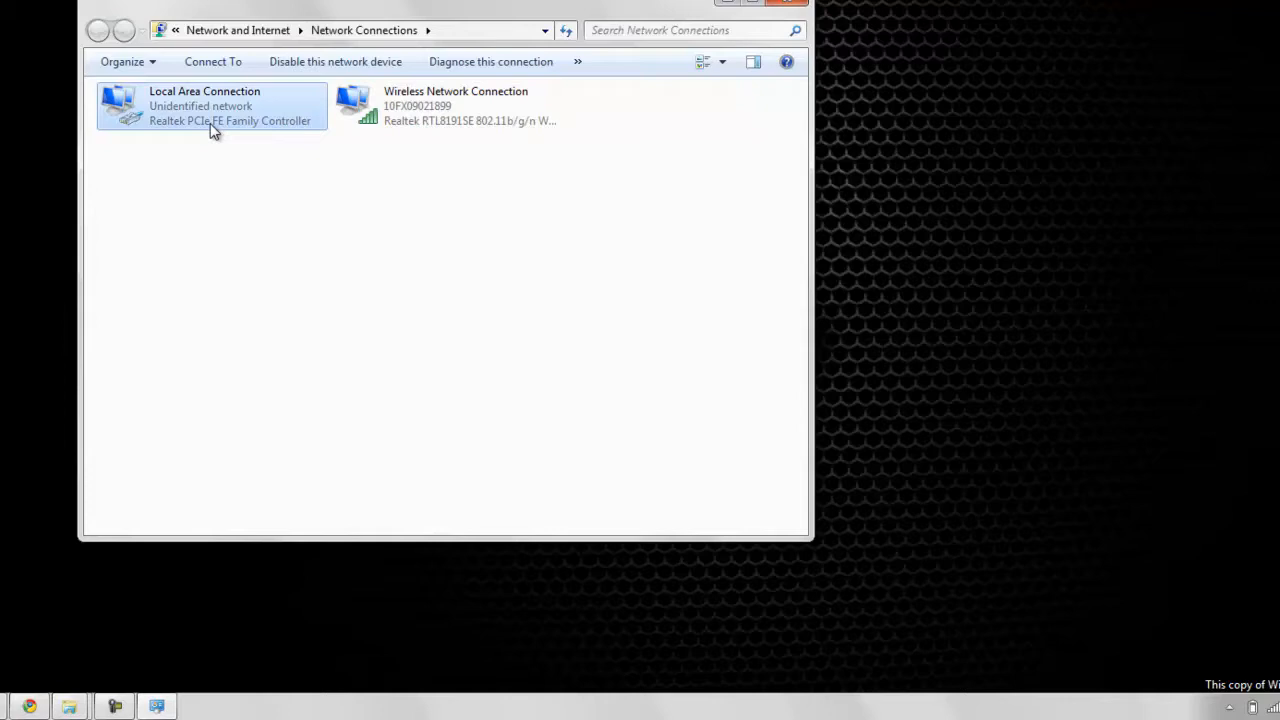
{"action": "left_click", "coordinate": [447, 105]}
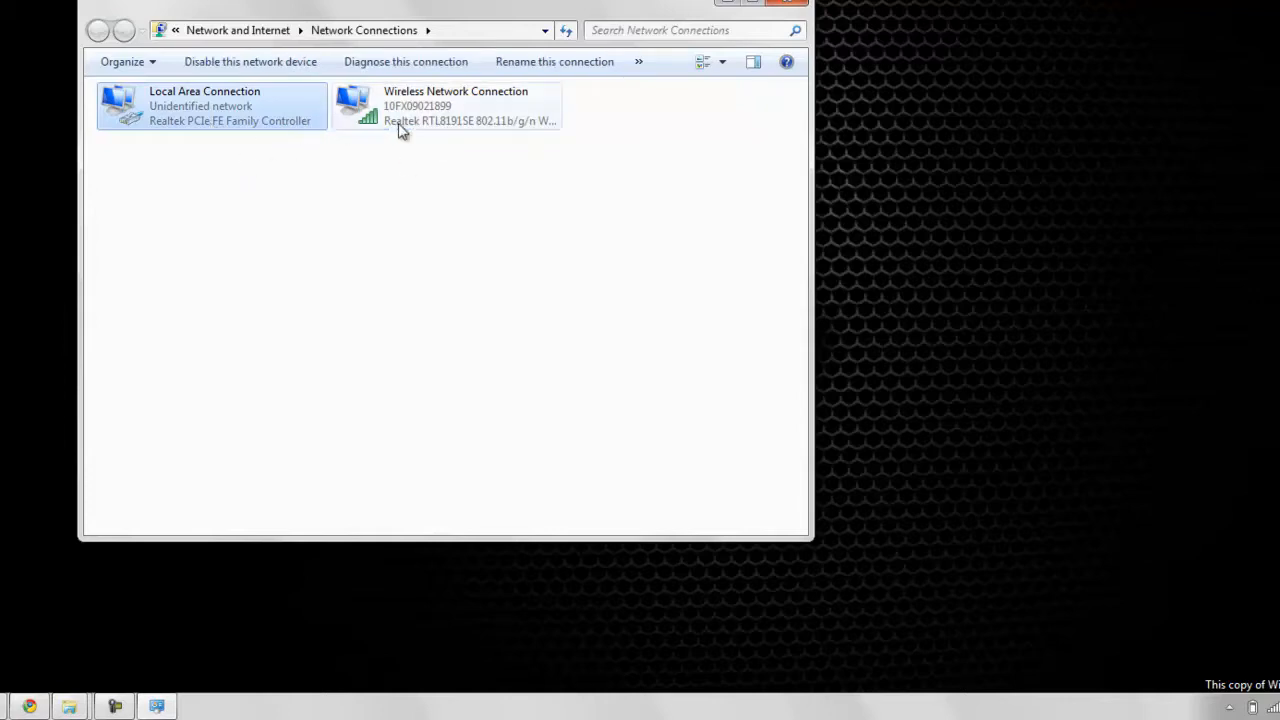
{"action": "left_click", "coordinate": [525, 172]}
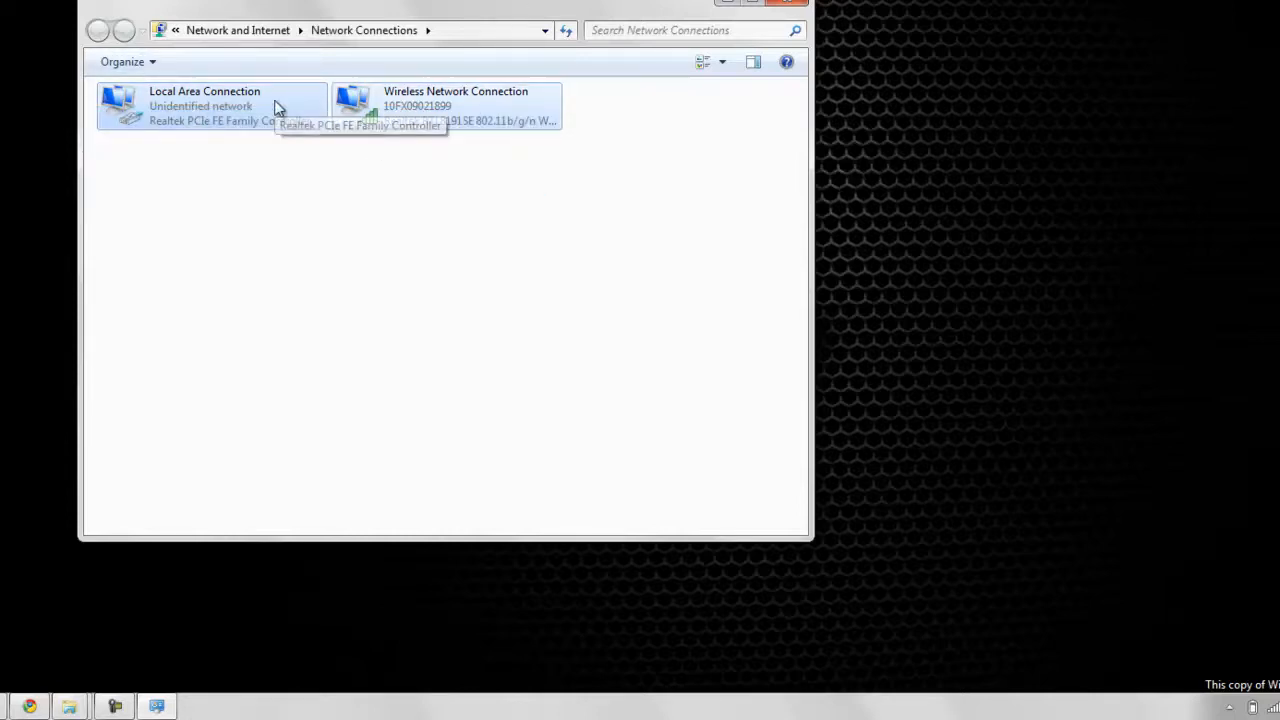
{"action": "right_click", "coordinate": [210, 105]}
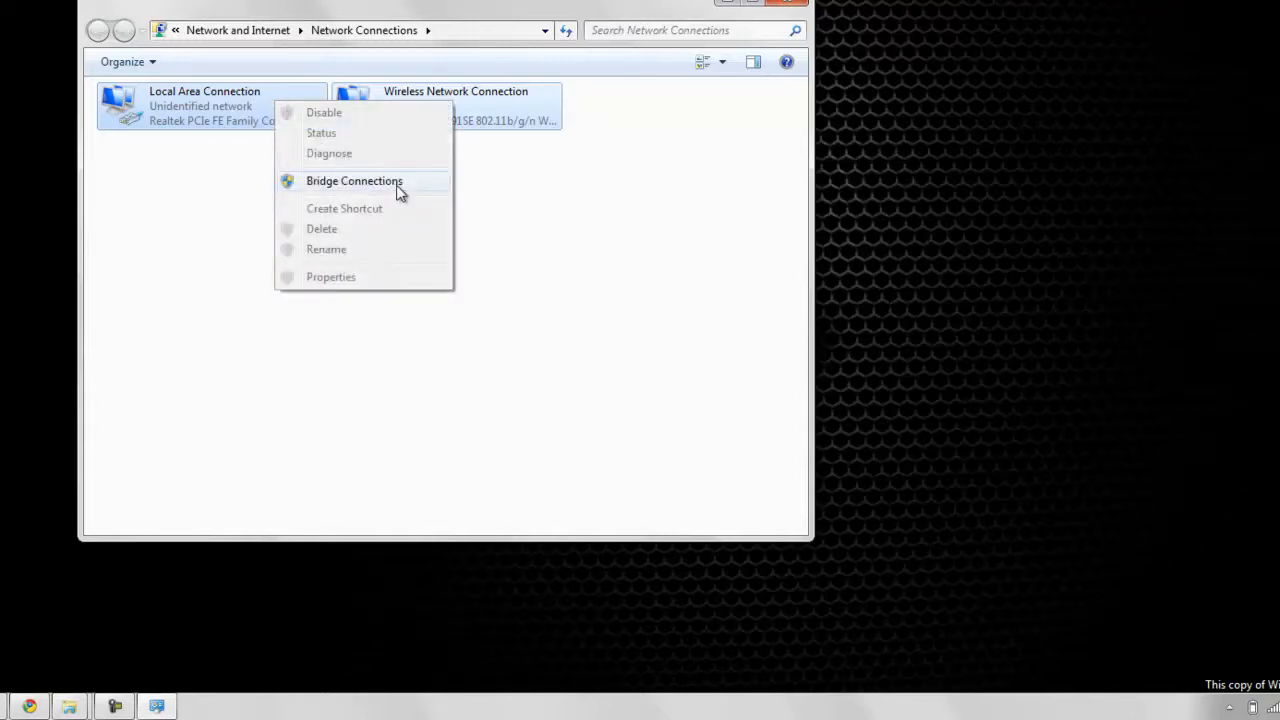
Choose Bridge Connections to create a Network Bridge from the wired and wireless adapters.
{"action": "left_click", "coordinate": [354, 181]}
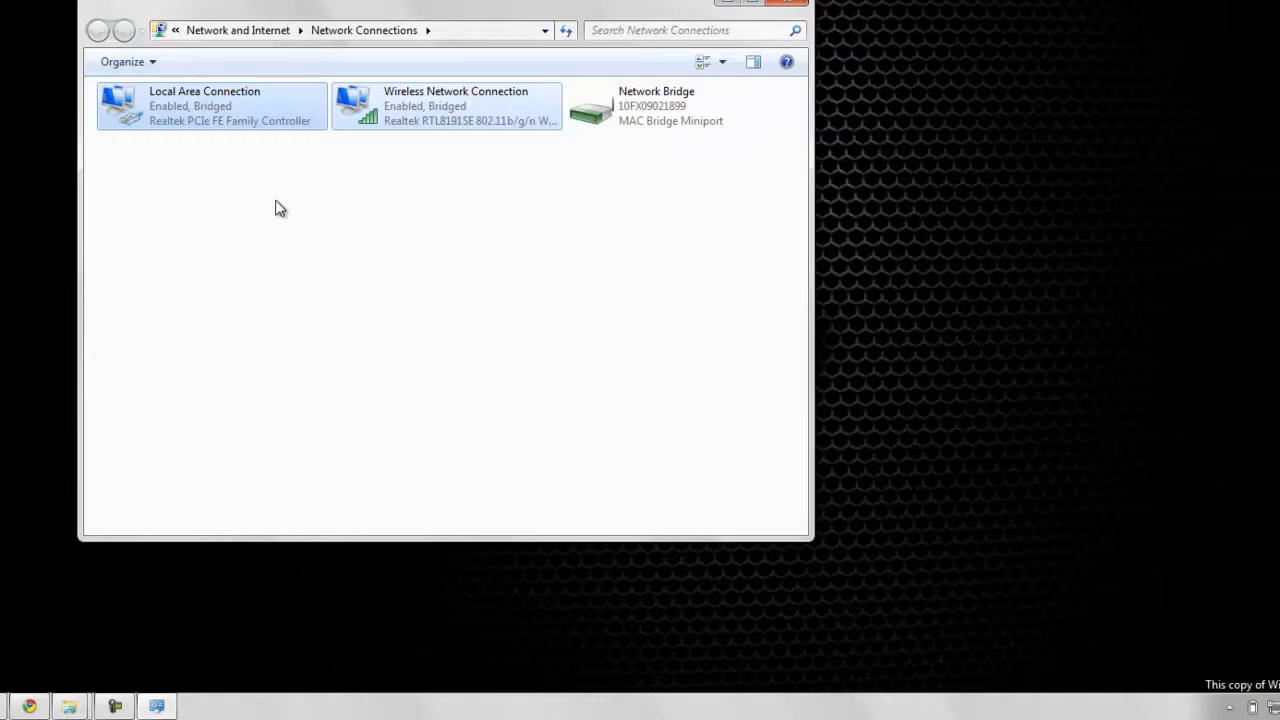
{"action": "mouse_move", "coordinate": [115, 668]}
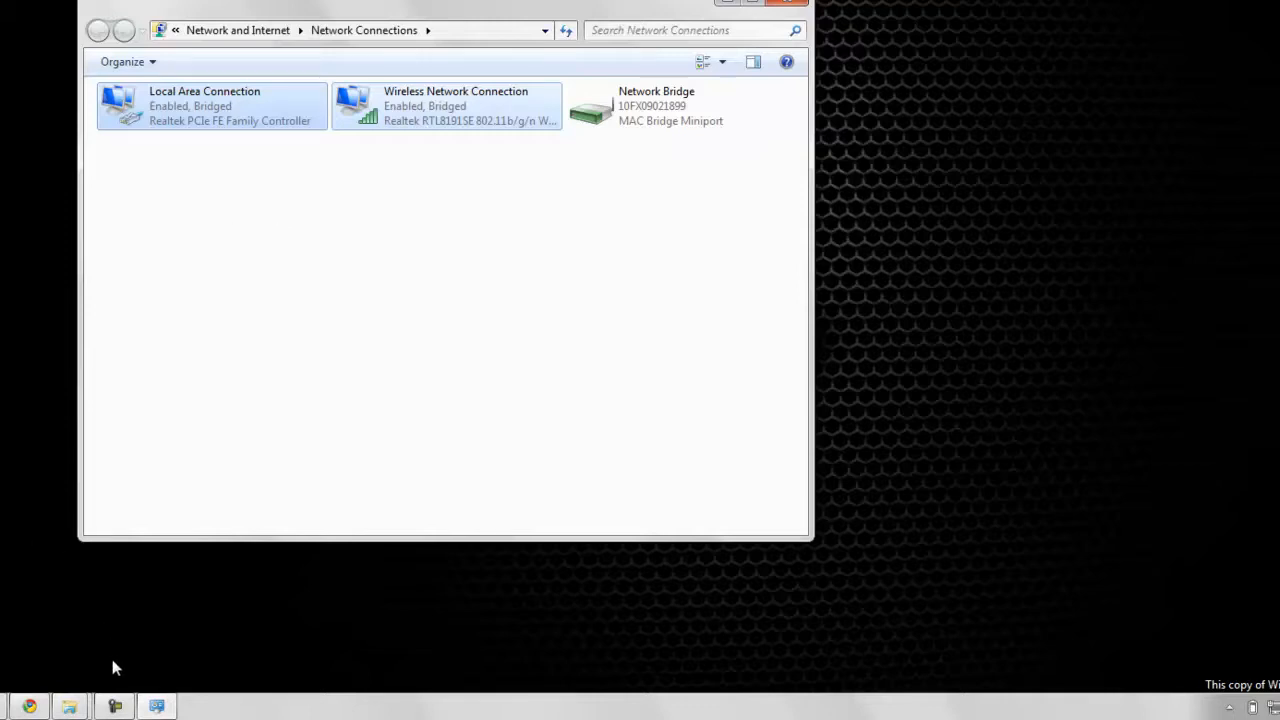